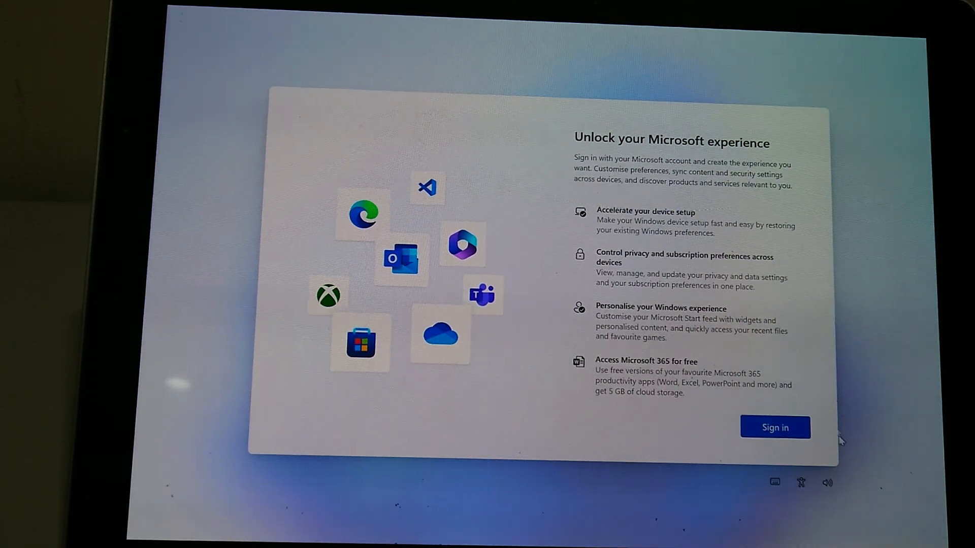
- Choose Sign in on the Unlock your Microsoft experience screen to add a Microsoft account
click(775, 428)
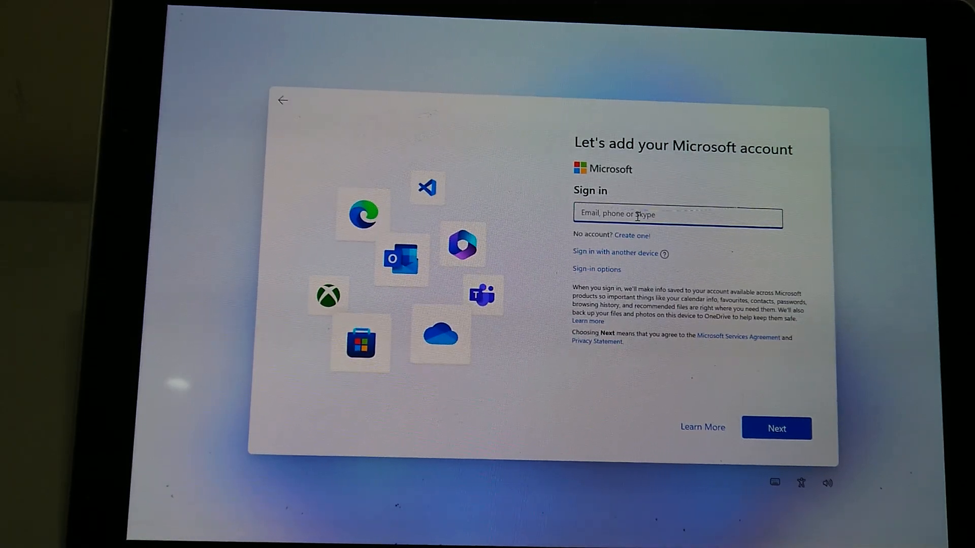
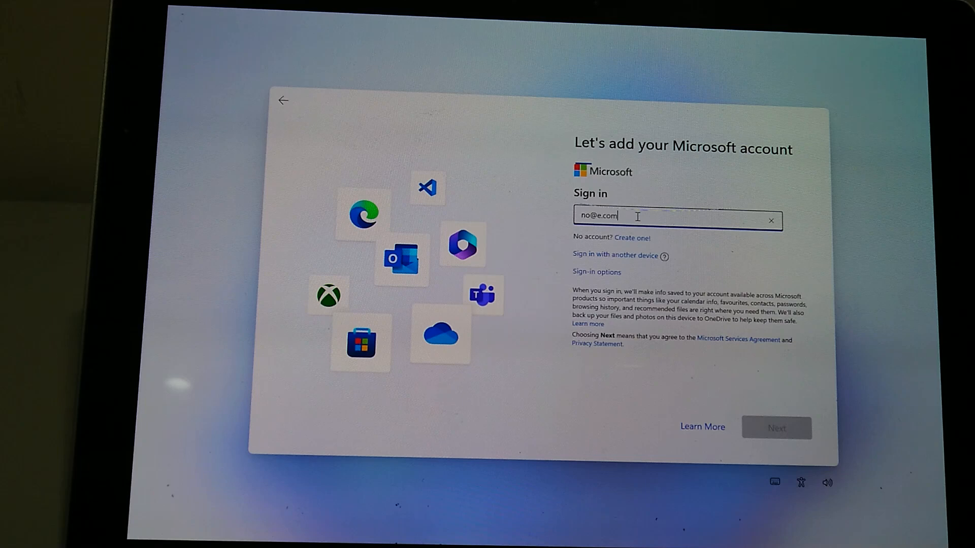
click(776, 427)
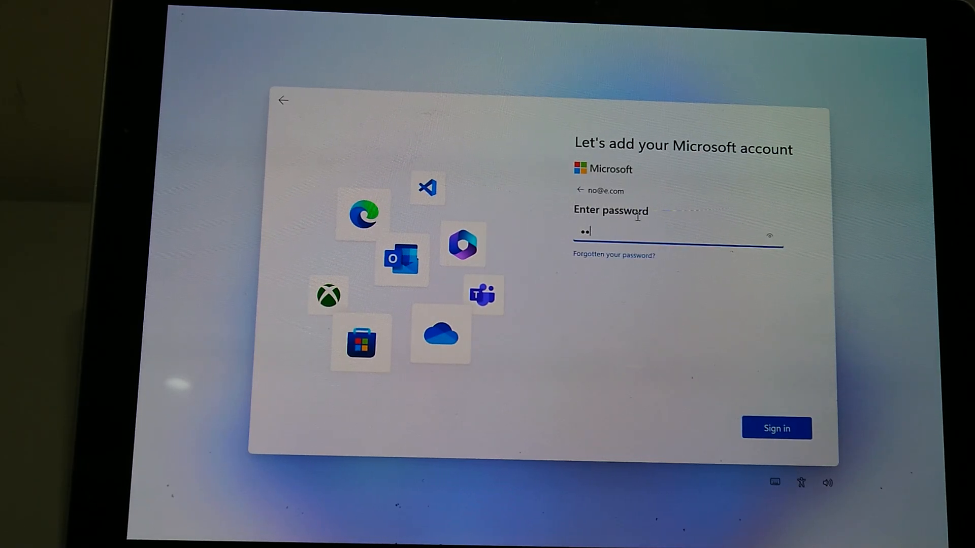
- Attempt sign-in with the password, then continue past the locked-account error
click(776, 428)
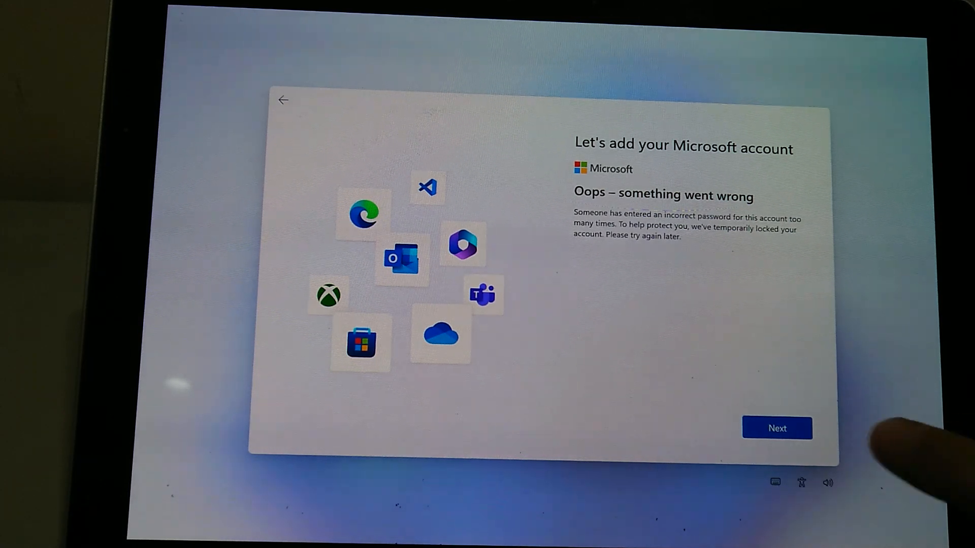
click(776, 428)
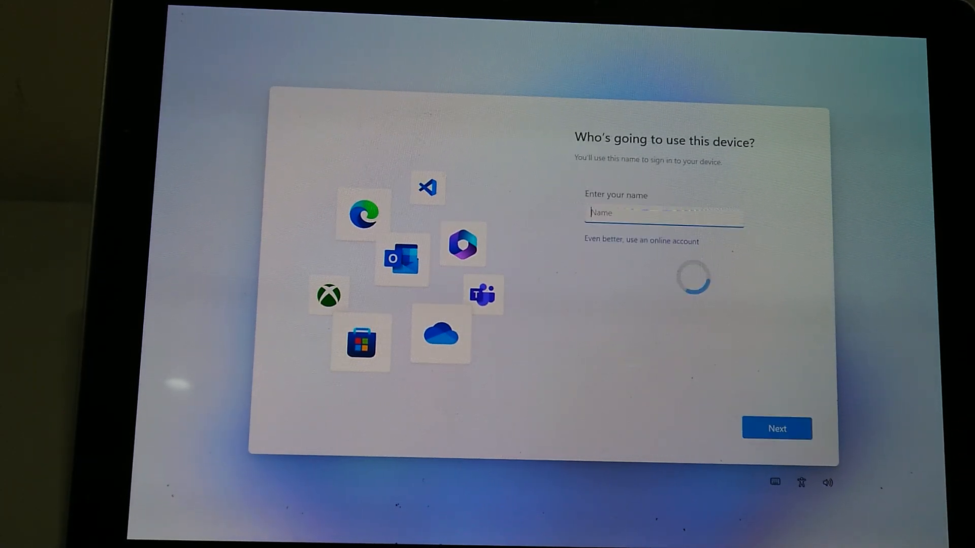
- Name the local account 'cc' and get the name accepted
text(cc)
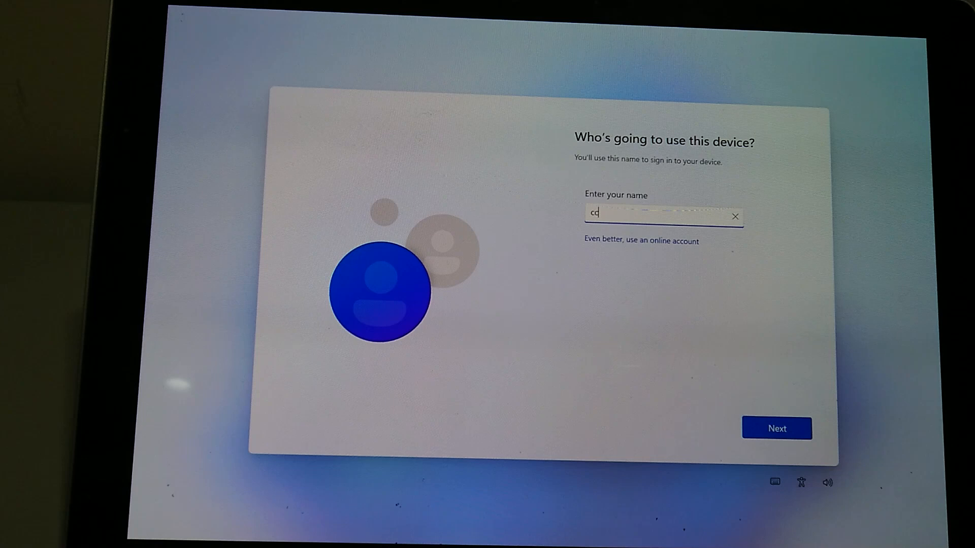
click(776, 429)
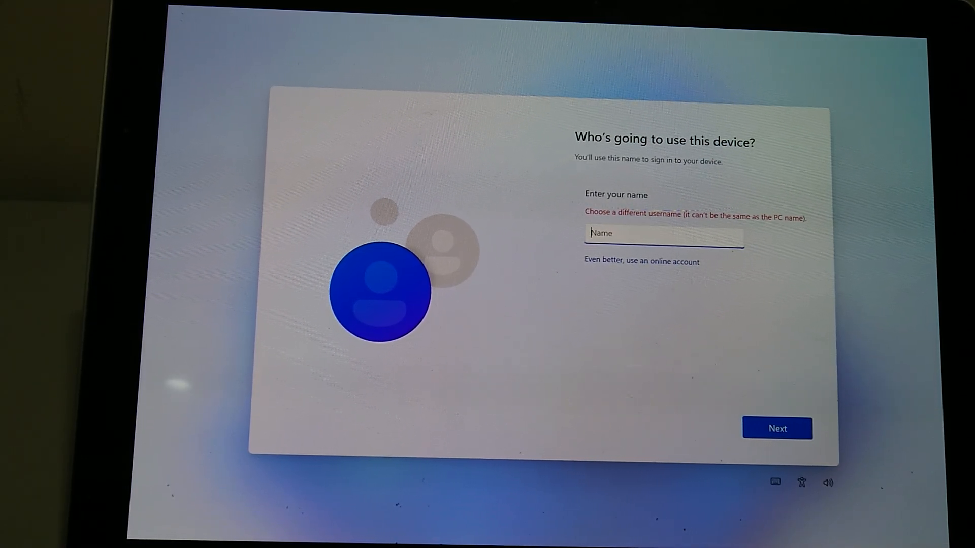
click(777, 429)
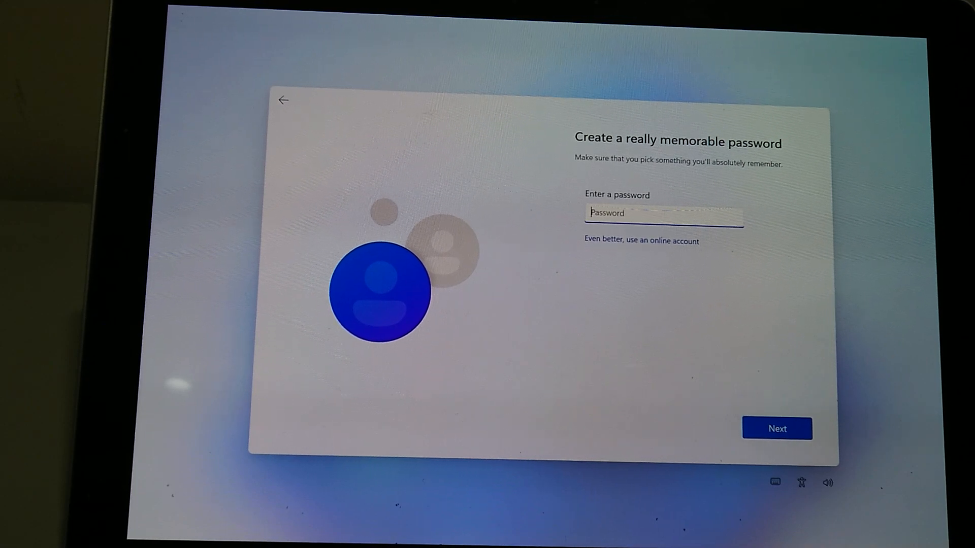
- Set and confirm the local account password, continuing to the privacy settings
click(776, 429)
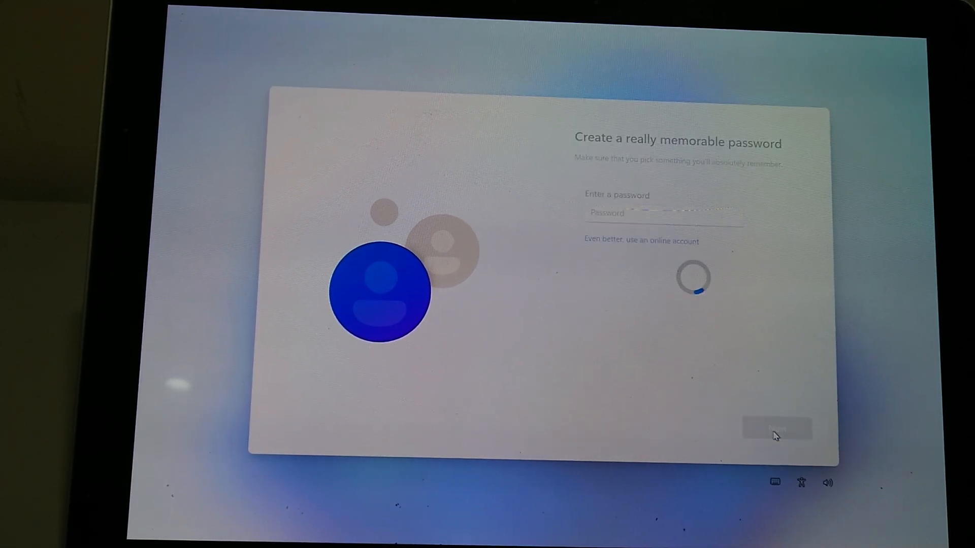
click(775, 428)
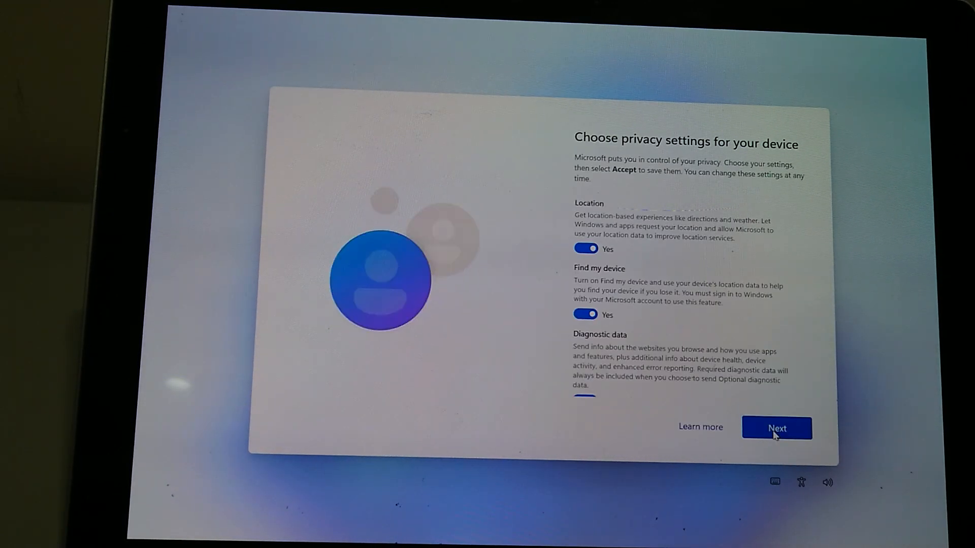
click(776, 428)
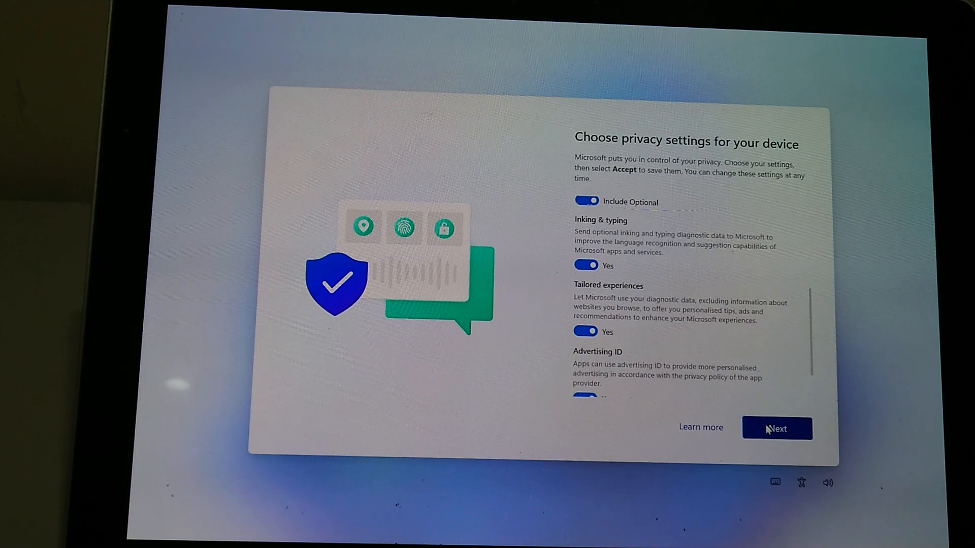